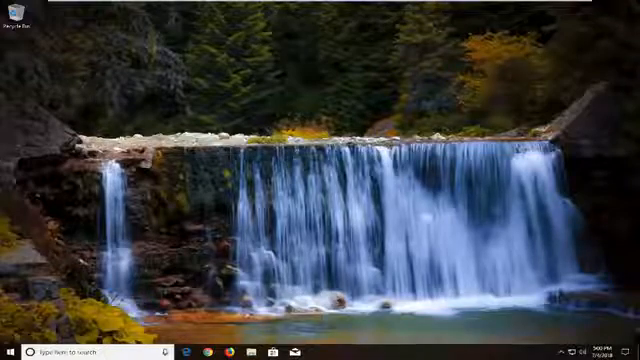
# Search %appdata% from Start to show the AppData Roaming folder in File Explorer
pyautogui.click(12, 352)
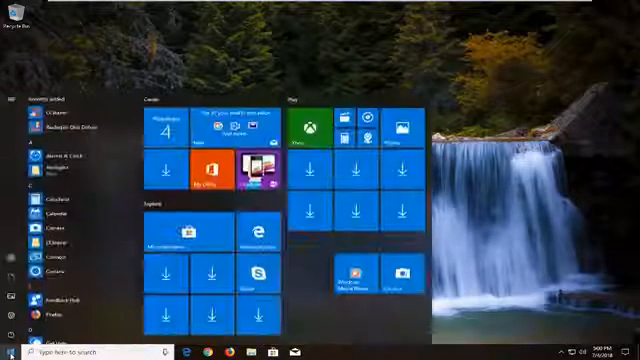
pyautogui.click(12, 352)
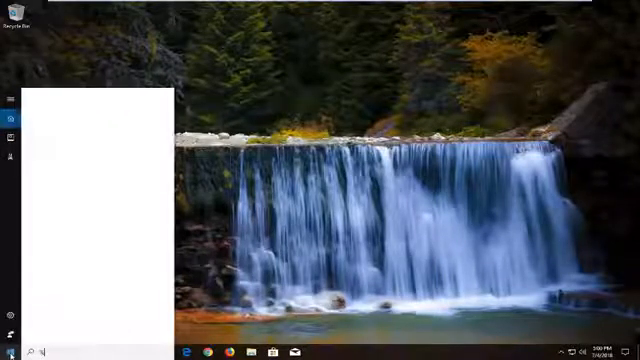
pyautogui.write('%appdata%')
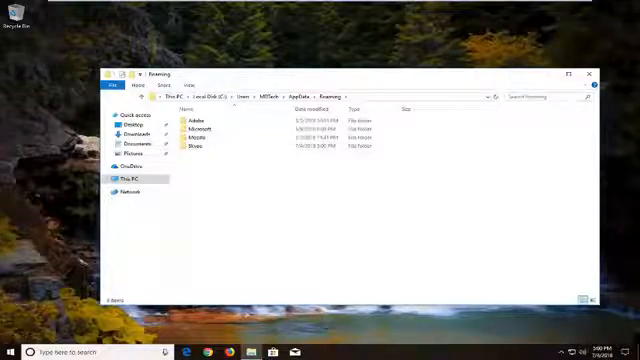
# Delete the Skype folder from AppData Roaming and close the Explorer window
pyautogui.click(192, 146)
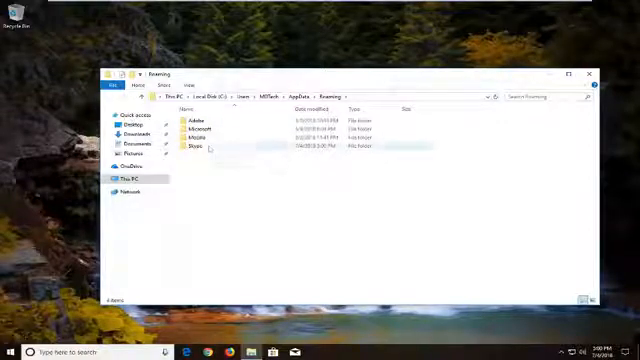
pyautogui.click(196, 148)
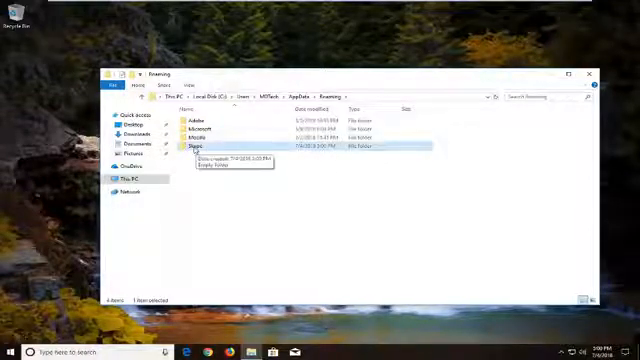
pyautogui.moveTo(222, 264)
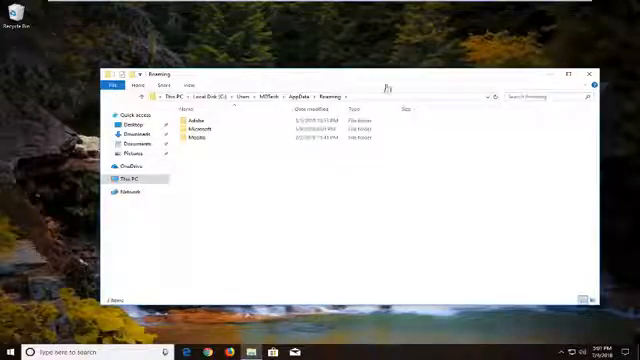
pyautogui.click(596, 74)
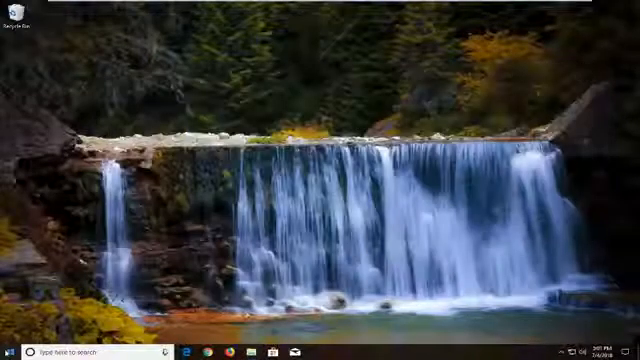
# Search 'internet properties' from Start to launch the Internet Properties dialog
pyautogui.click(10, 352)
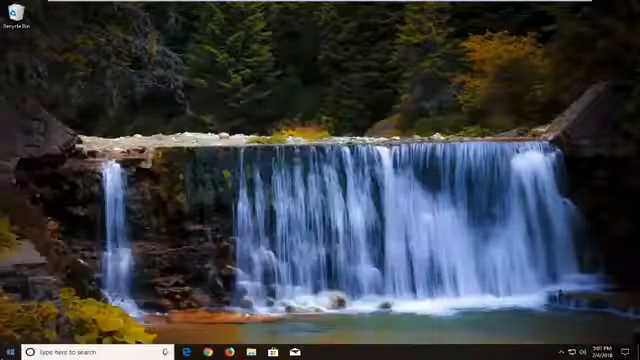
pyautogui.click(12, 352)
pyautogui.write('internet pl')
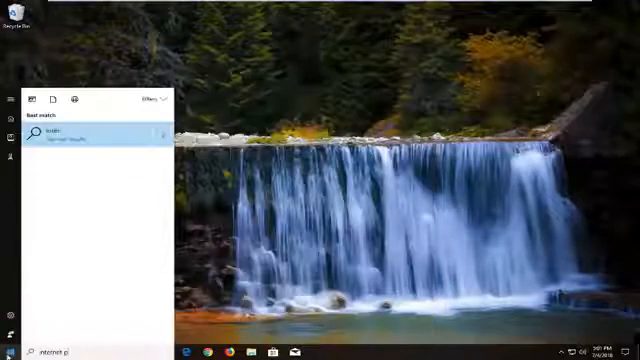
pyautogui.write('roperties')
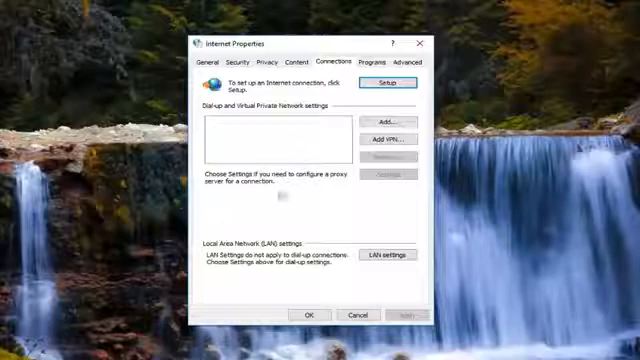
# Disable 'Use a proxy server' in LAN settings and close Internet Properties
pyautogui.click(384, 258)
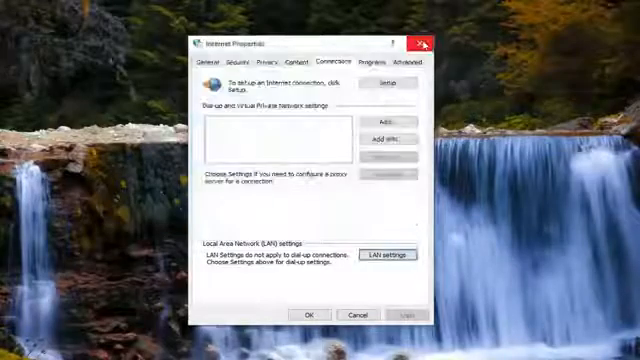
pyautogui.click(10, 352)
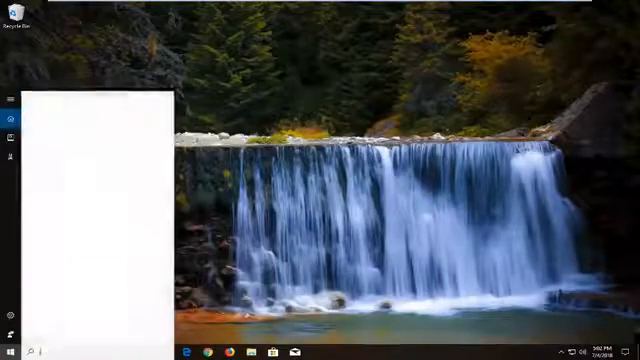
# Search 'internet options', reach the Advanced tab and bring up the Reset confirmation
pyautogui.write('internet options')
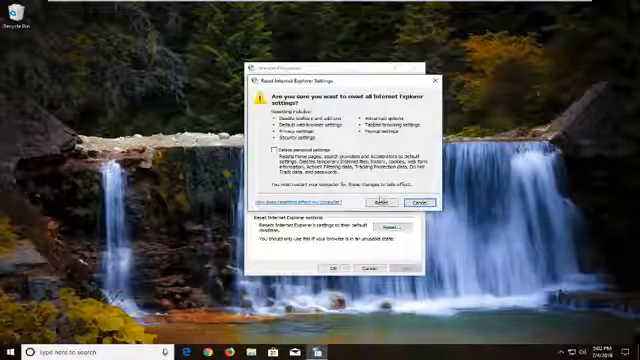
# Reset Internet Explorer settings with 'Delete personal settings' ticked and close the window
pyautogui.click(264, 150)
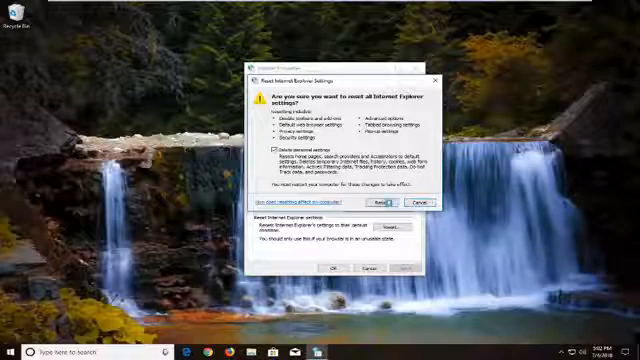
pyautogui.click(384, 202)
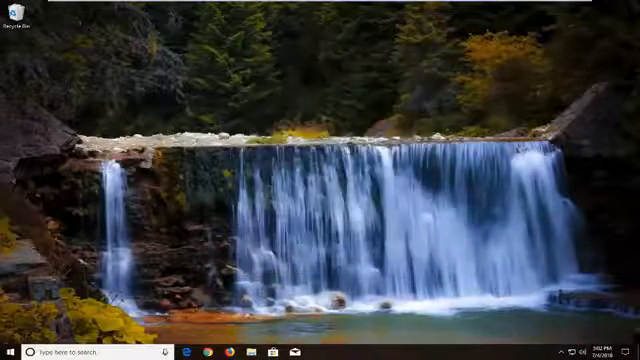
# Search 'internet' from Start and launch Internet Options showing the Advanced settings
pyautogui.click(10, 352)
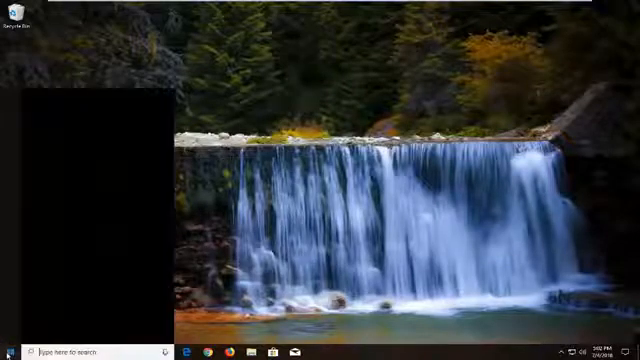
pyautogui.click(12, 352)
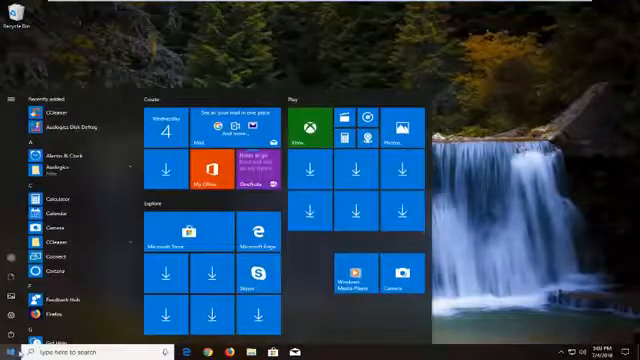
pyautogui.write('internet options')
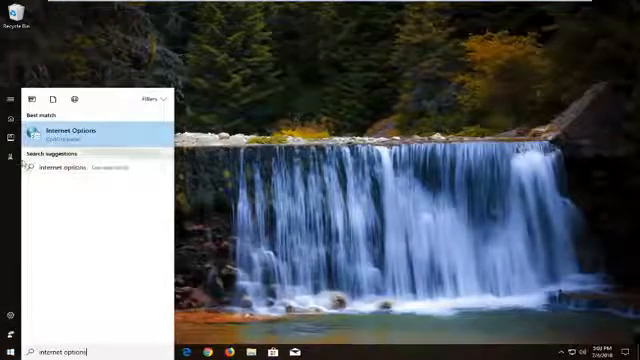
pyautogui.click(74, 132)
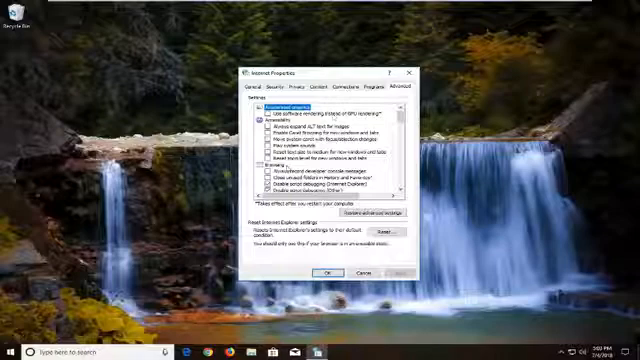
# Under Security, check Use TLS 1.0, 1.1 and 1.2 and confirm with OK
pyautogui.scroll(-3)
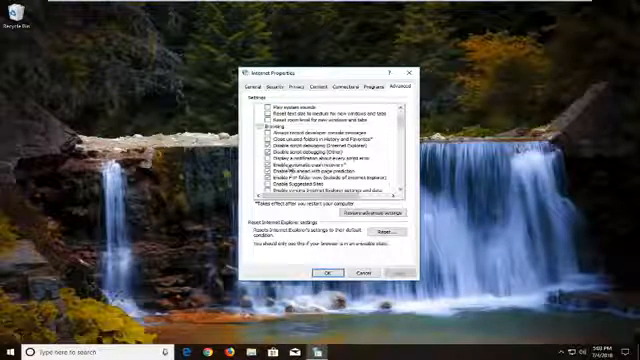
pyautogui.scroll(-3)
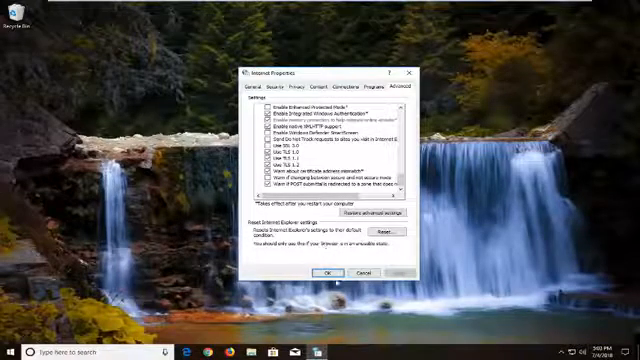
pyautogui.click(328, 272)
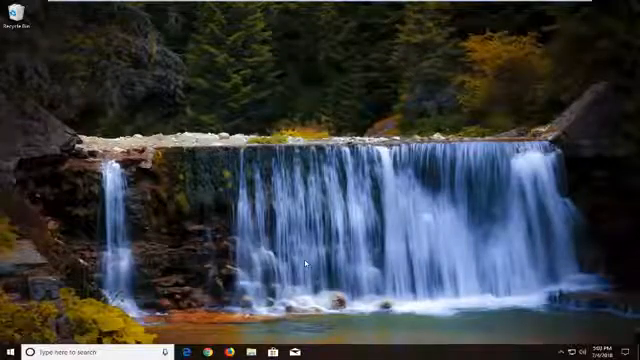